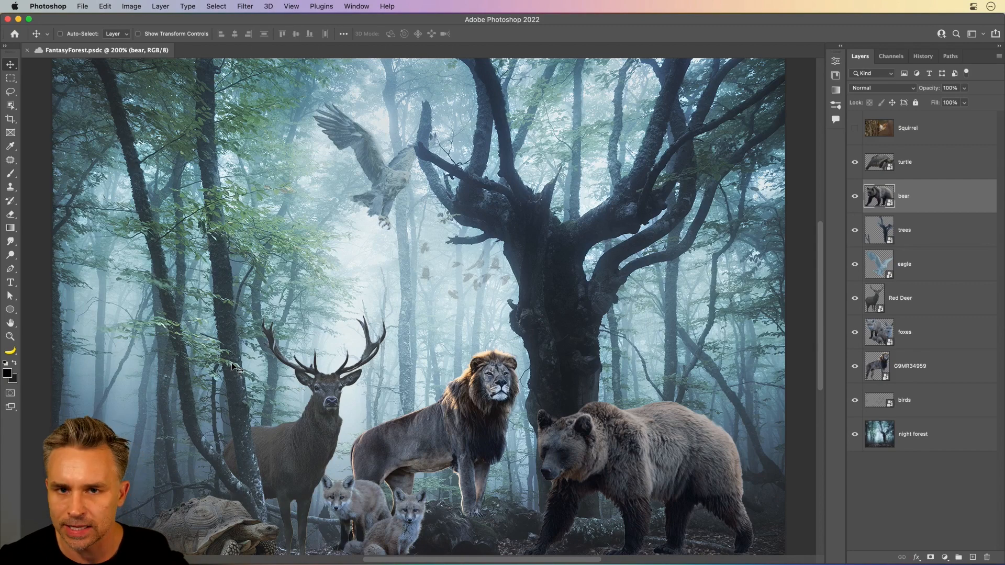
pyautogui.moveTo(602, 125)
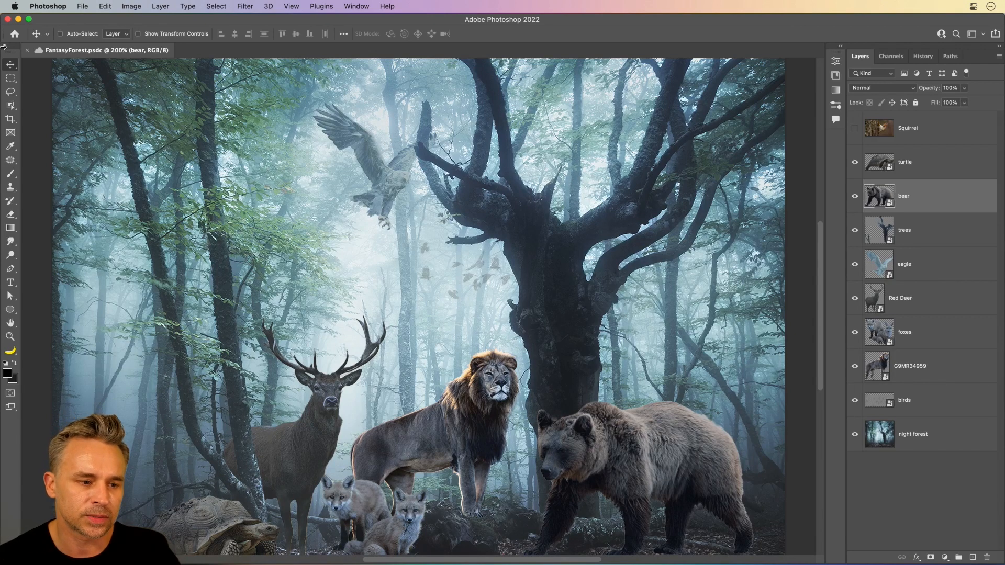
# Expand the Layers panel, select the bear layer, and convert it to a smart object
pyautogui.click(14, 34)
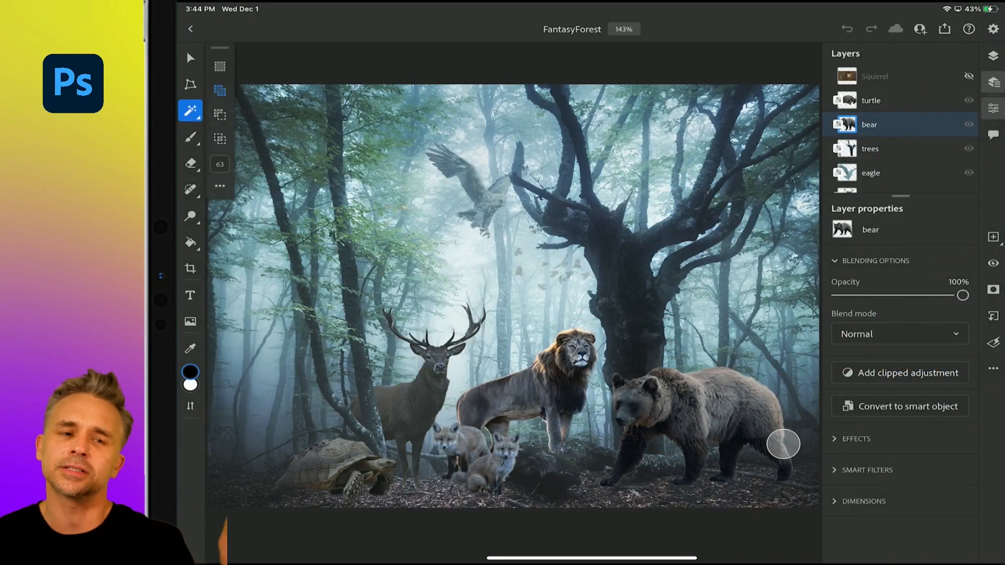
pyautogui.scroll(-3)
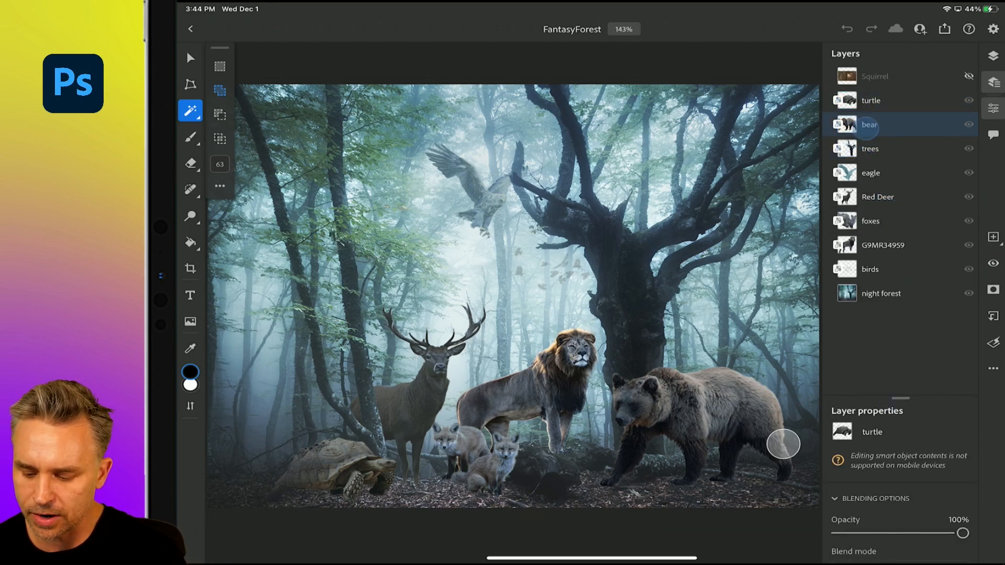
pyautogui.click(869, 124)
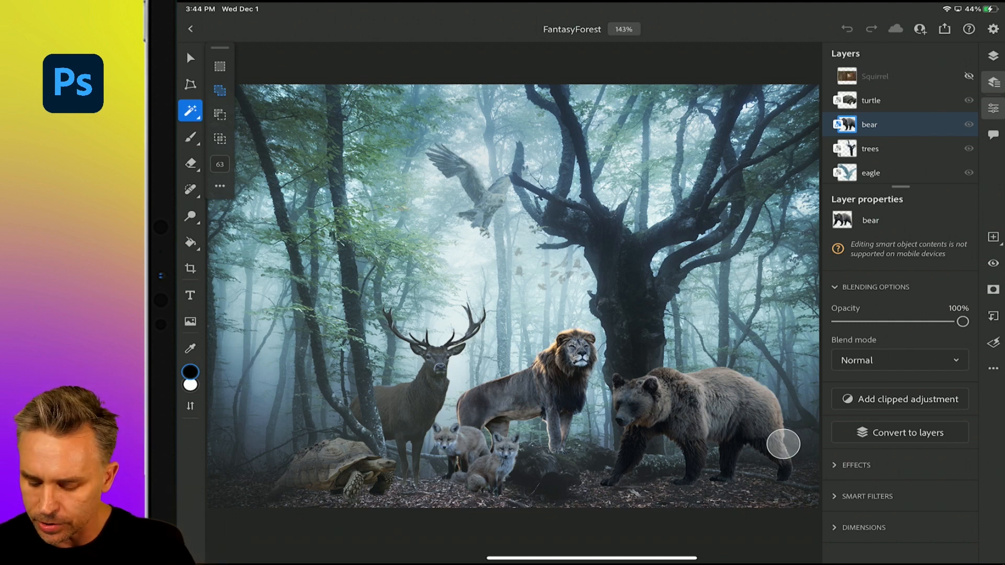
# Brighten the bear with a clipped Curves adjustment and make the Squirrel layer visible
pyautogui.click(899, 397)
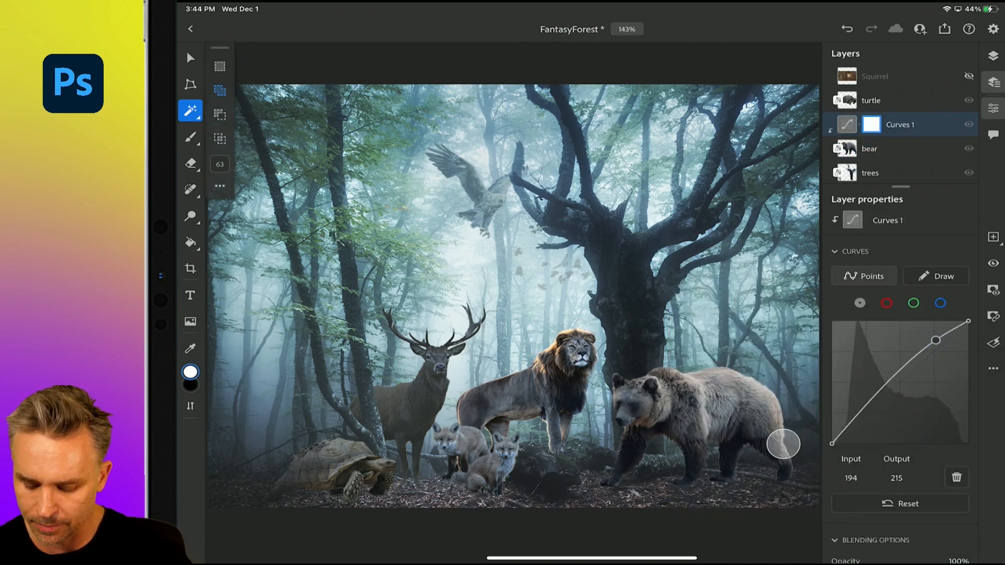
pyautogui.click(897, 75)
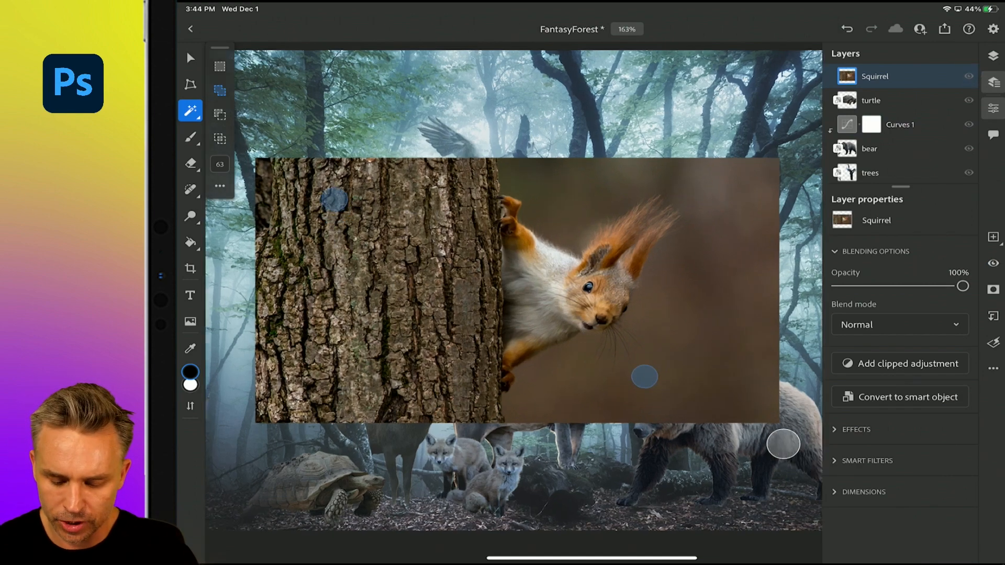
# Select the squirrel as subject and turn the selection into a layer mask
pyautogui.click(190, 111)
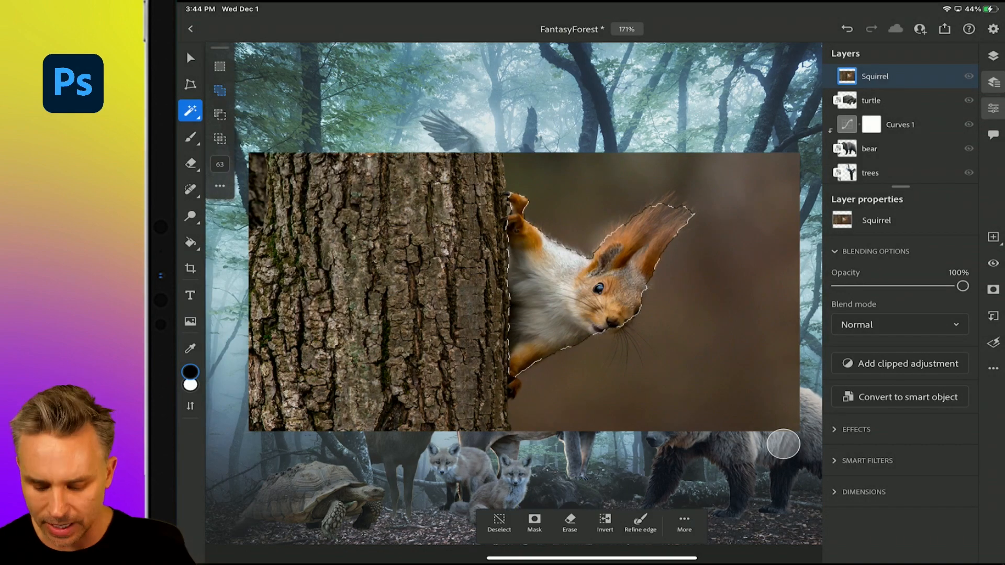
pyautogui.click(534, 520)
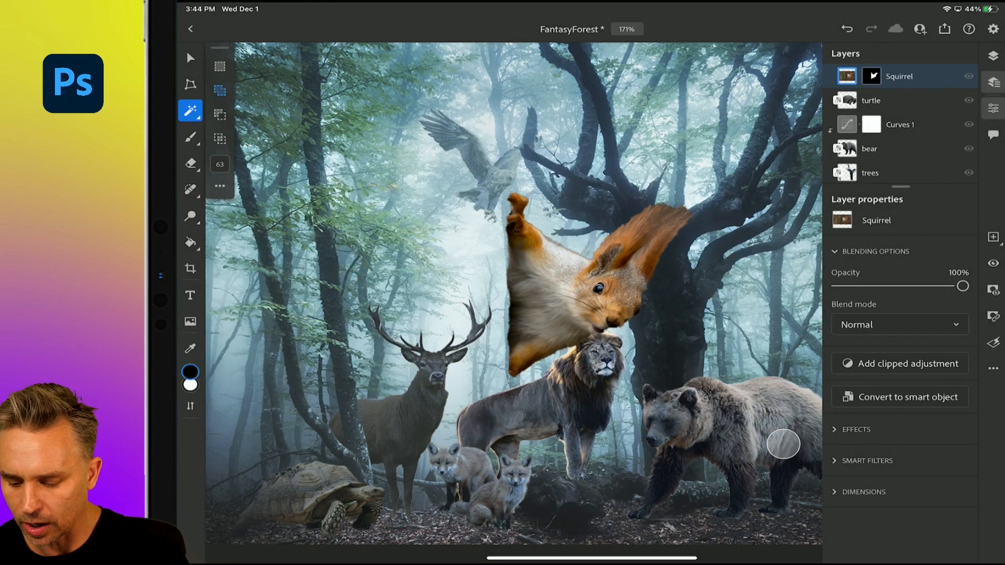
pyautogui.click(898, 75)
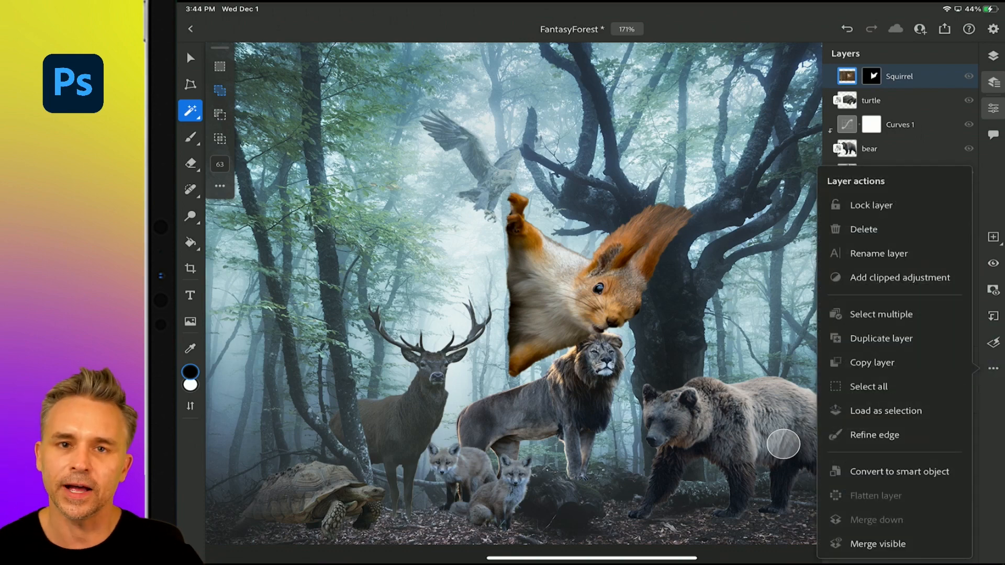
# Convert the Squirrel layer to a smart object and scale it onto the tree trunk
pyautogui.click(899, 471)
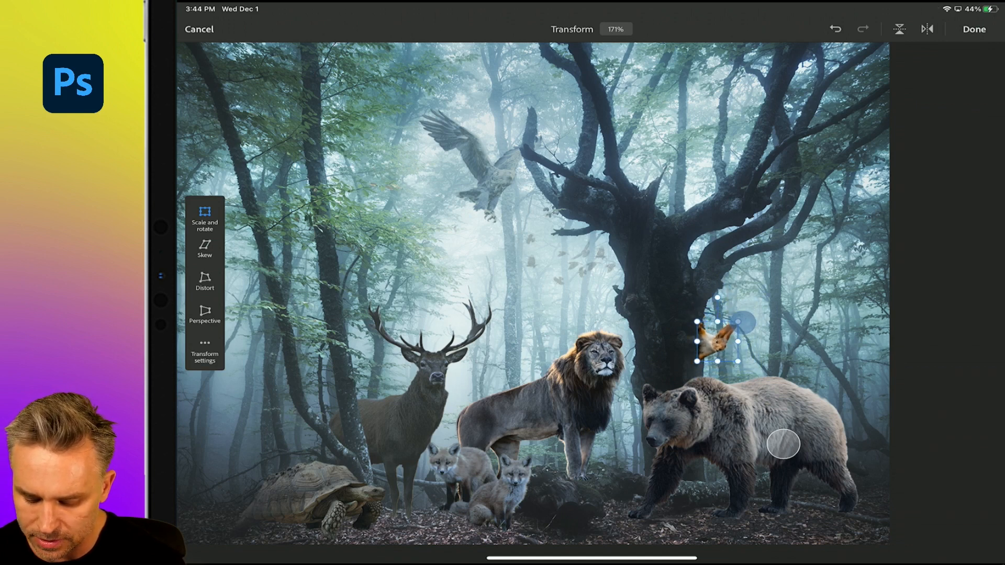
pyautogui.click(973, 29)
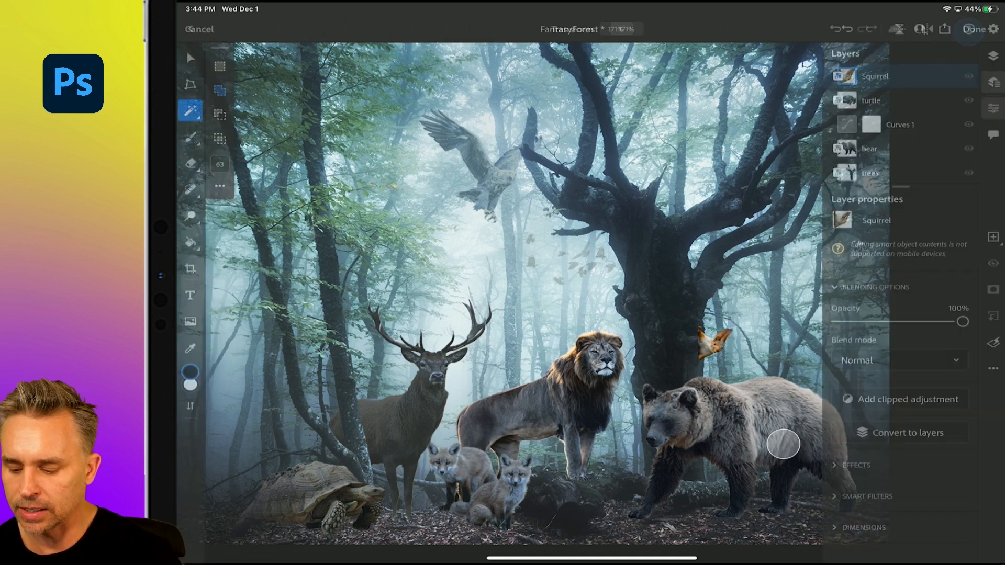